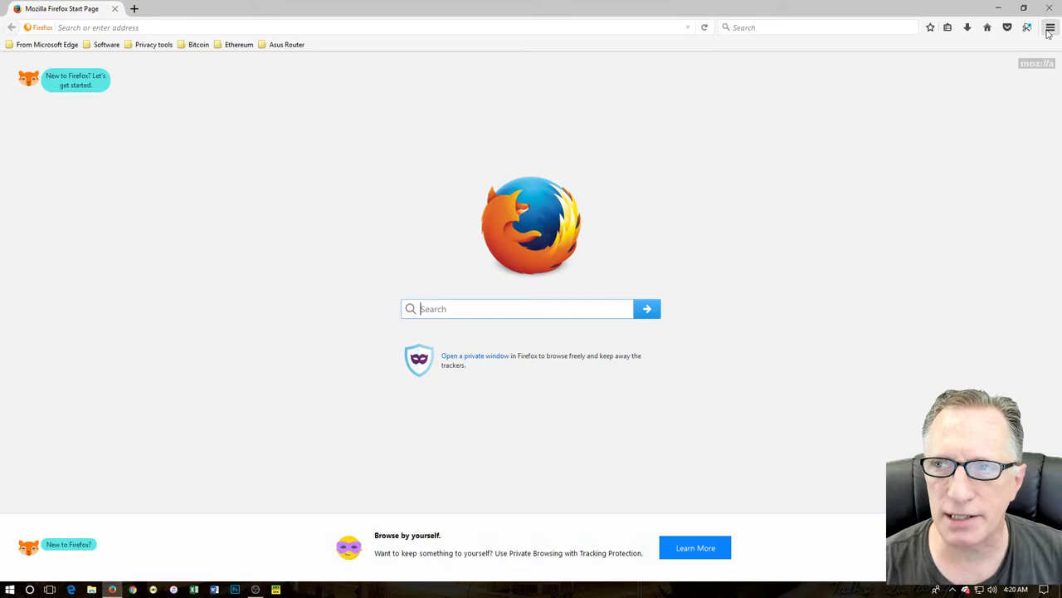
# Open the Firefox menu to reach Options for the download-location setting.
pyautogui.click(1050, 27)
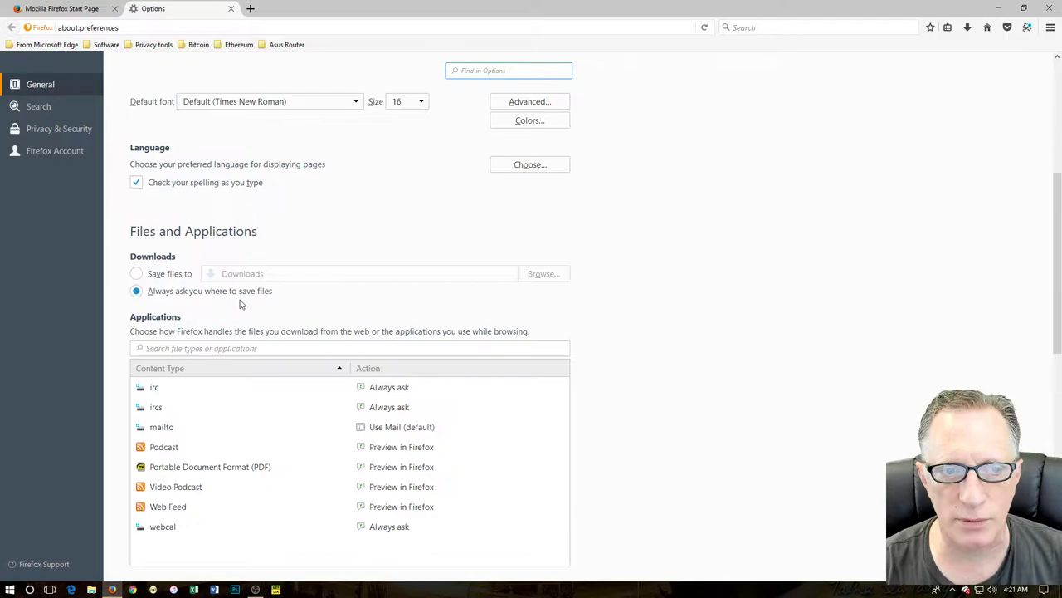
pyautogui.moveTo(778, 123)
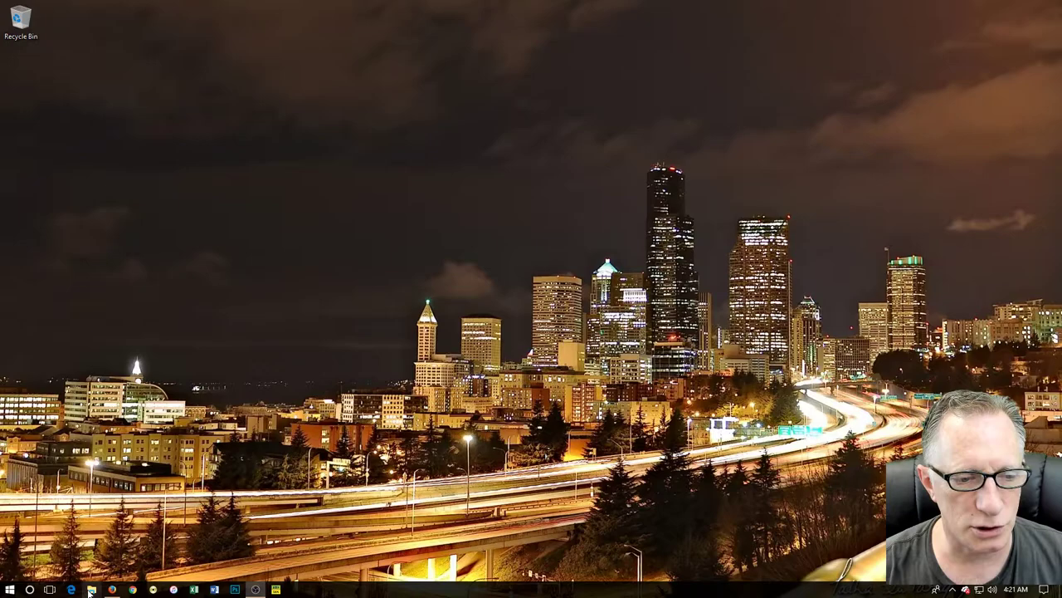
# Open File Explorer and browse This PC to the Software folder on 4TB Data Drive (D:).
pyautogui.click(89, 589)
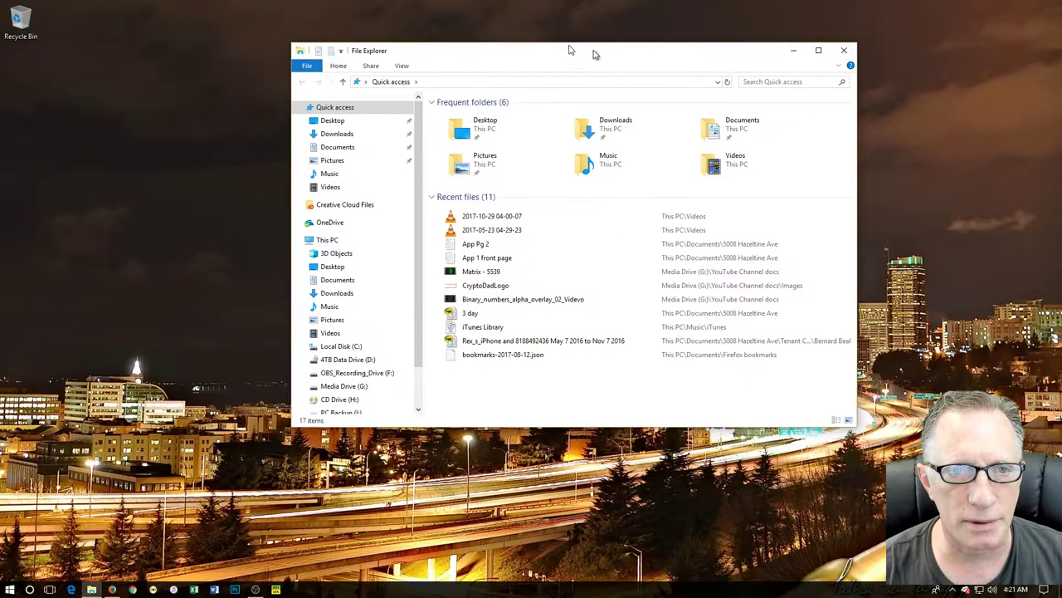
pyautogui.click(327, 239)
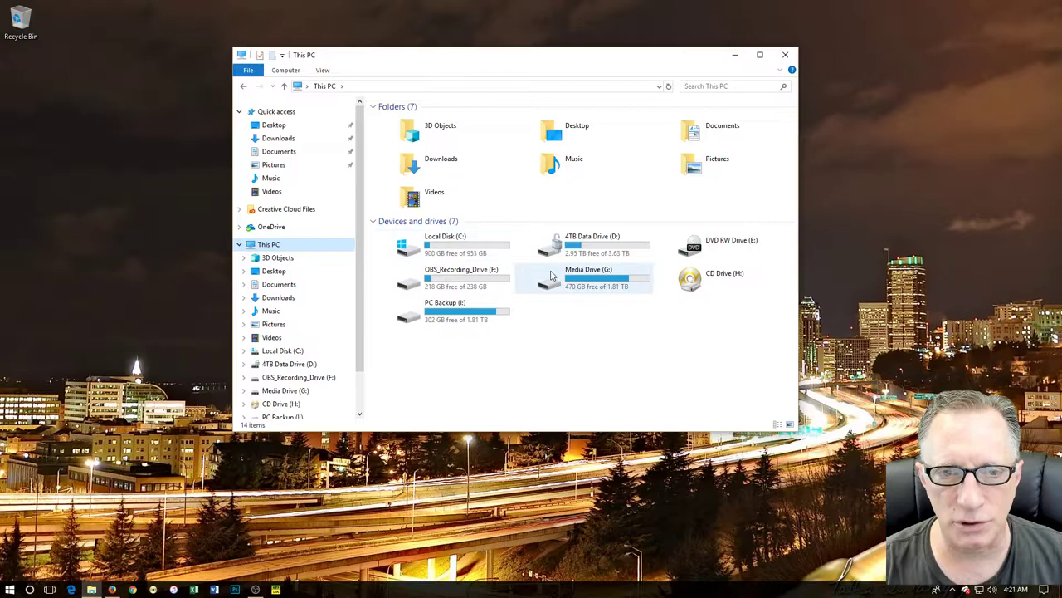
pyautogui.click(448, 244)
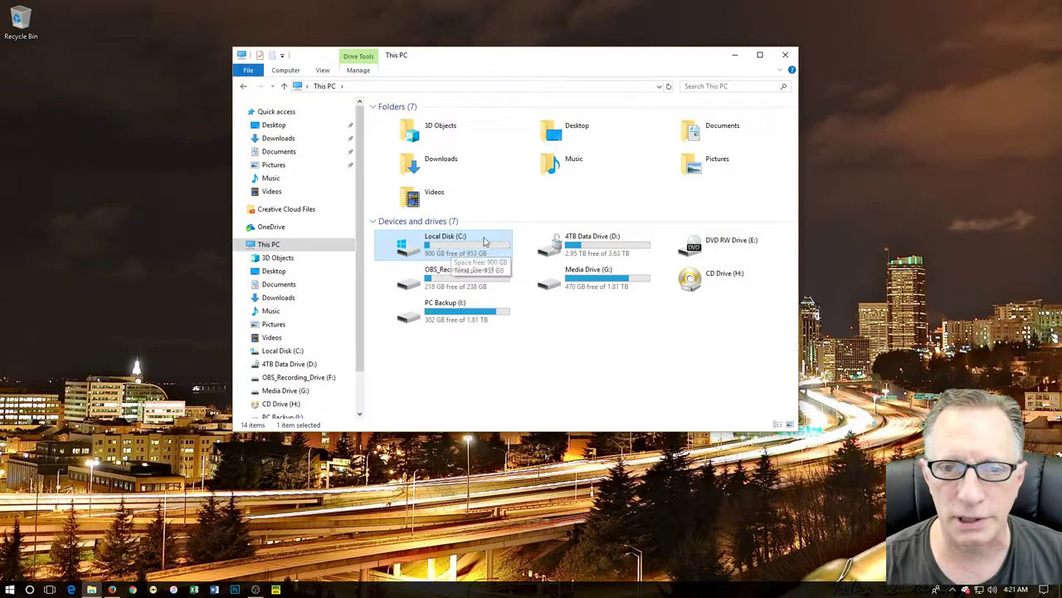
pyautogui.doubleClick(593, 245)
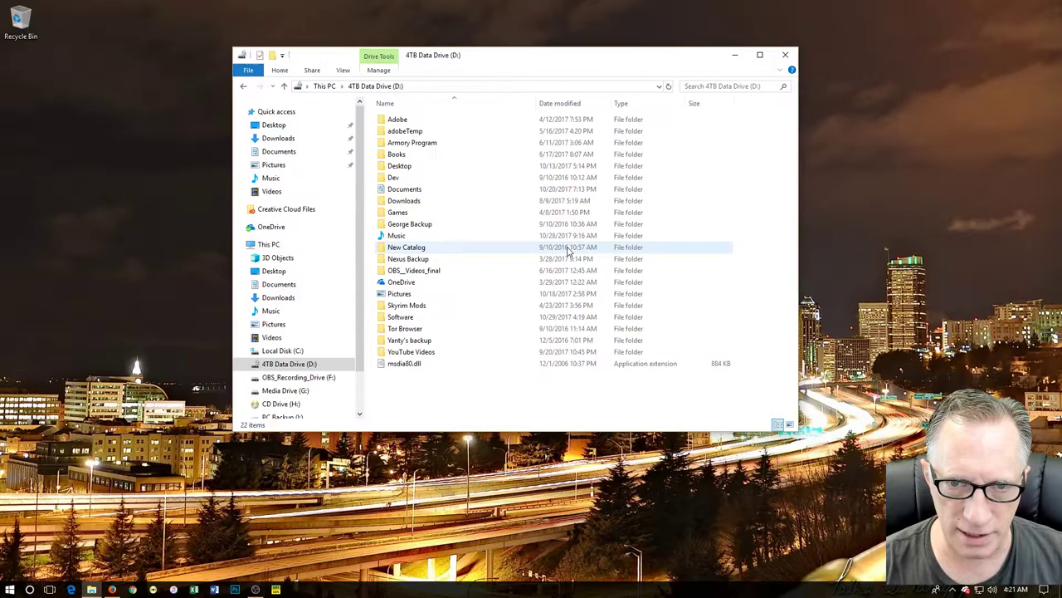
pyautogui.click(400, 317)
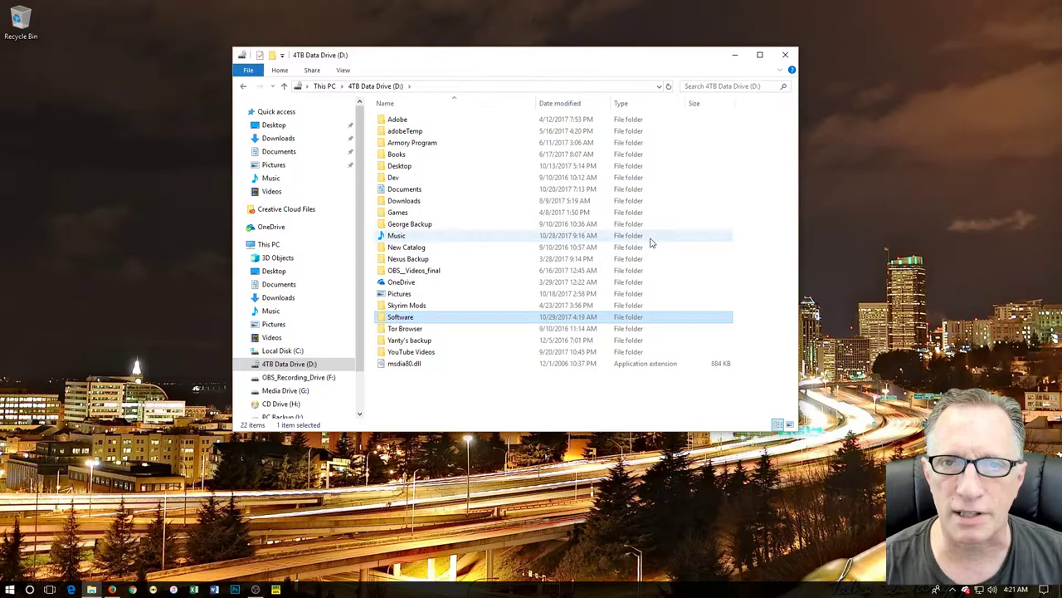
# Pin the Software folder to Quick access.
pyautogui.rightClick(400, 316)
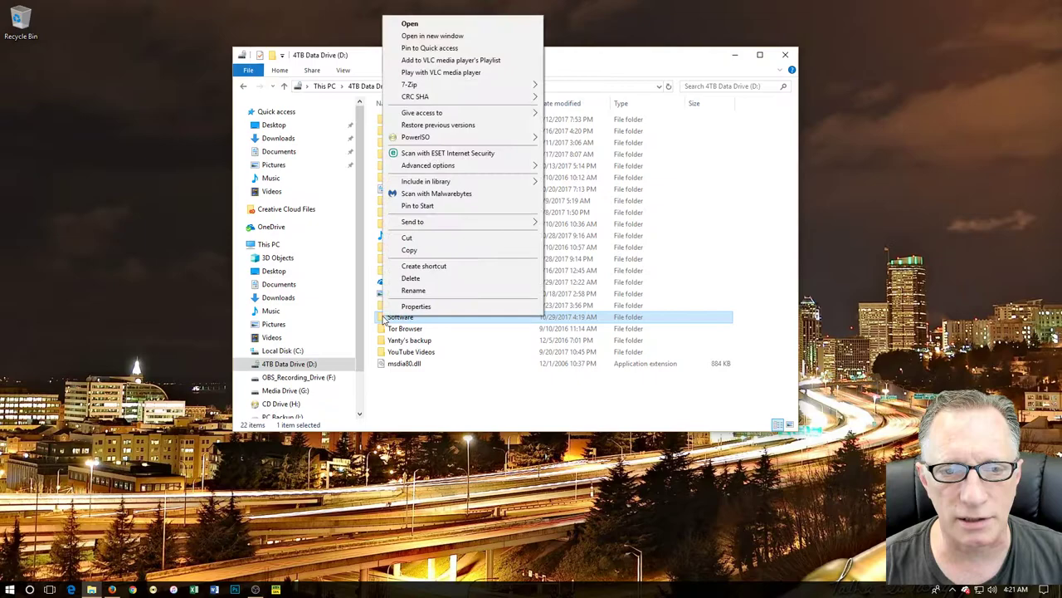
pyautogui.moveTo(505, 55)
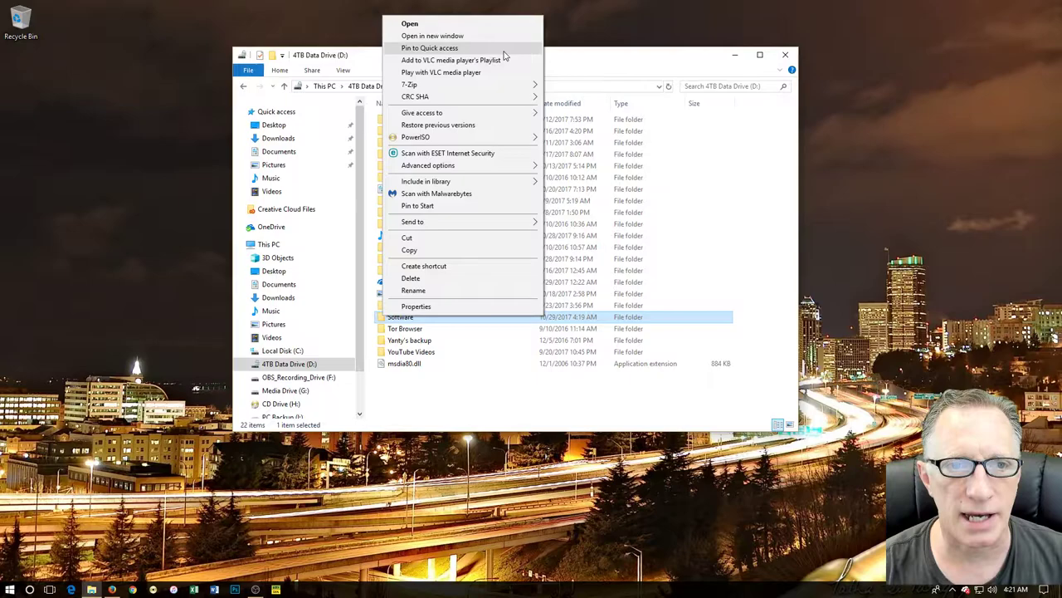
pyautogui.click(410, 23)
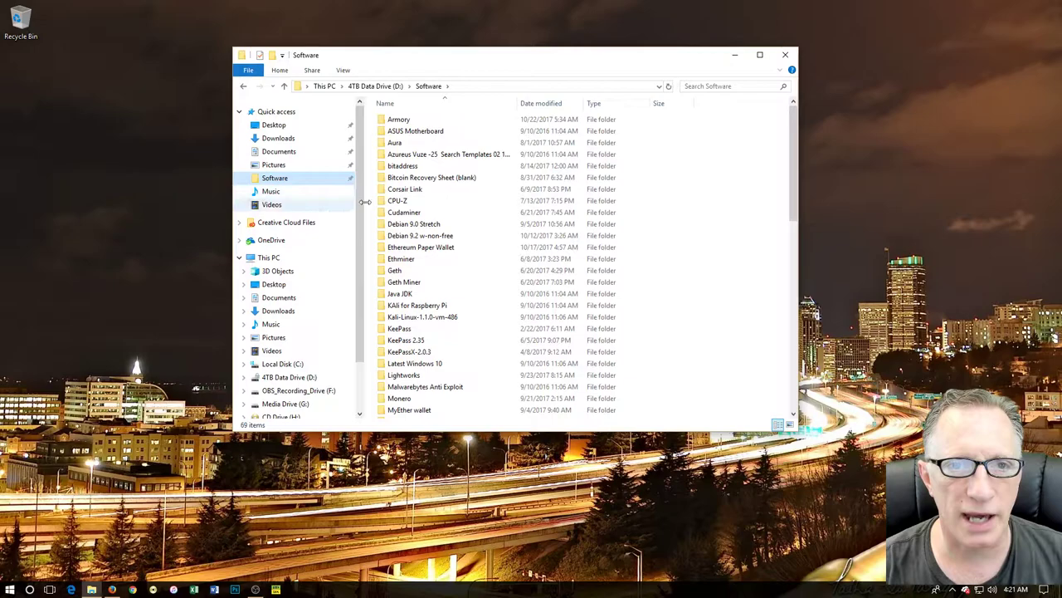
pyautogui.click(784, 55)
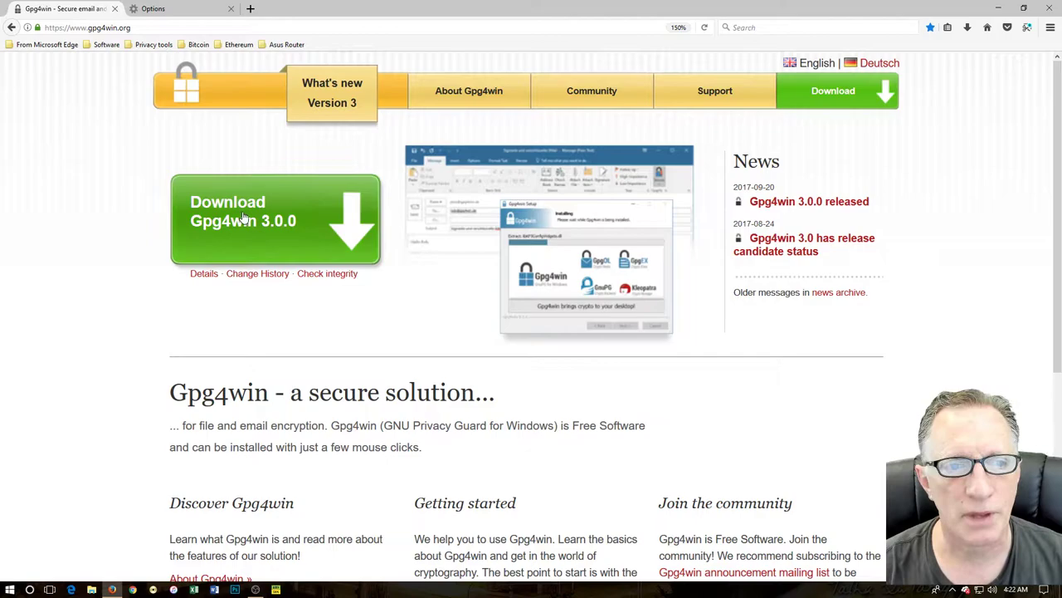
# Download Gpg4win 3.0.0 with a $0 donation and choose Save File.
pyautogui.click(276, 220)
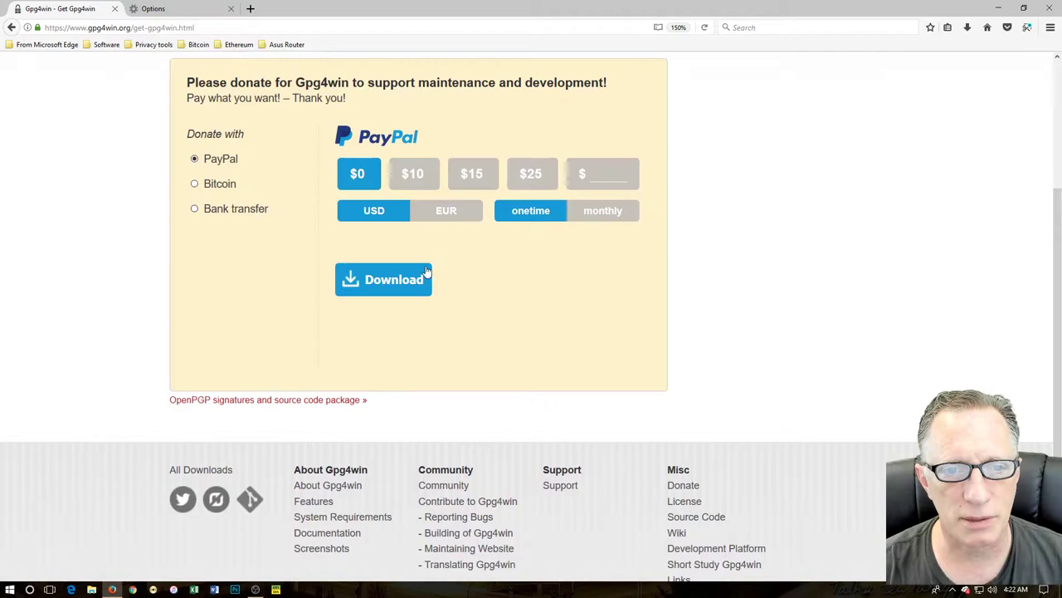
pyautogui.click(384, 279)
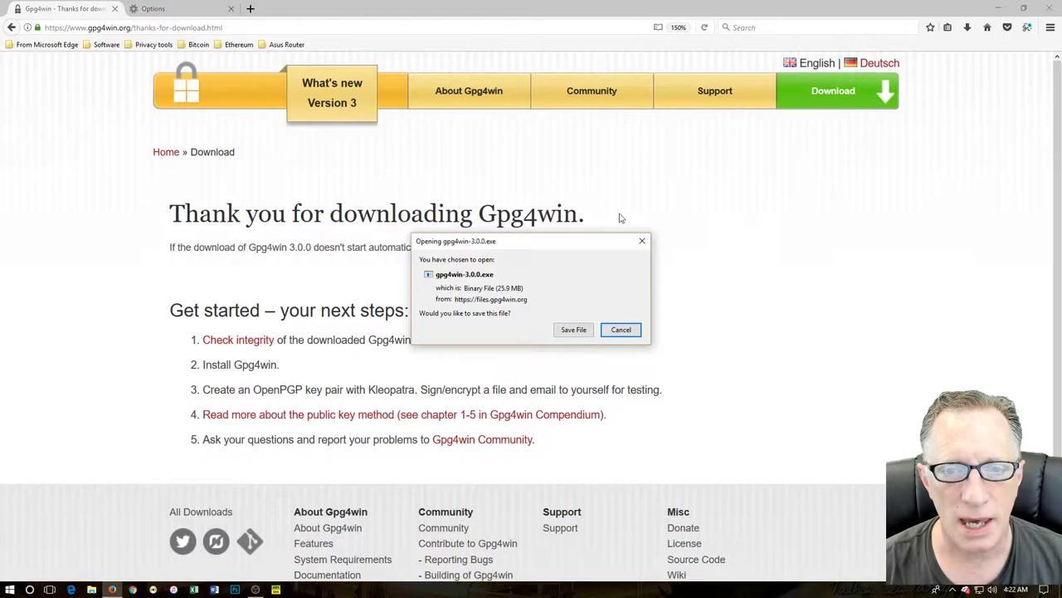
pyautogui.click(574, 330)
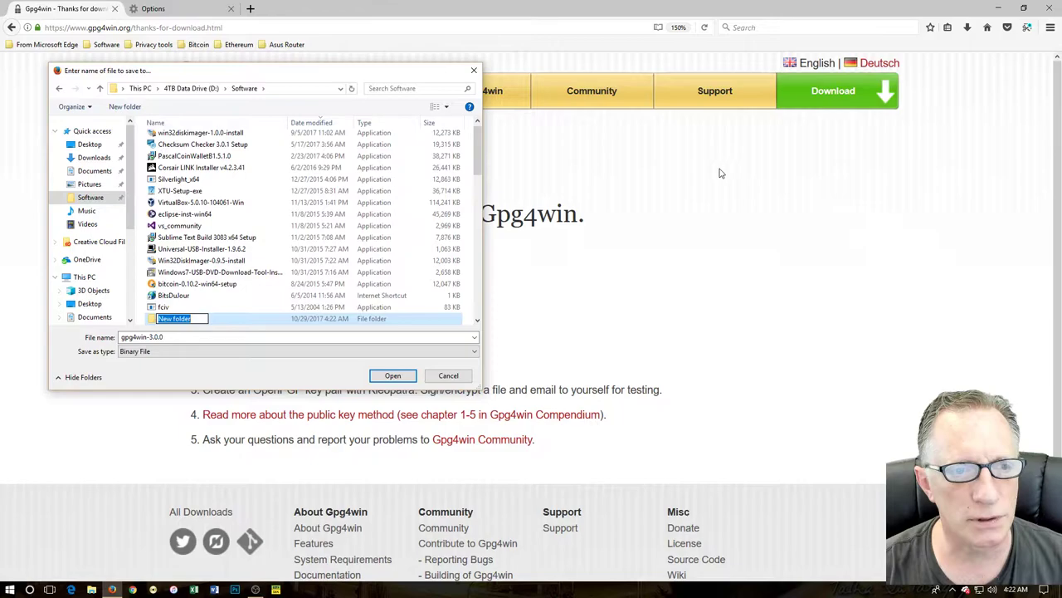
# Save the gpg4win-3.0.0 installer into a new Gpg4Win folder inside Software.
pyautogui.write('Gpg4Win')
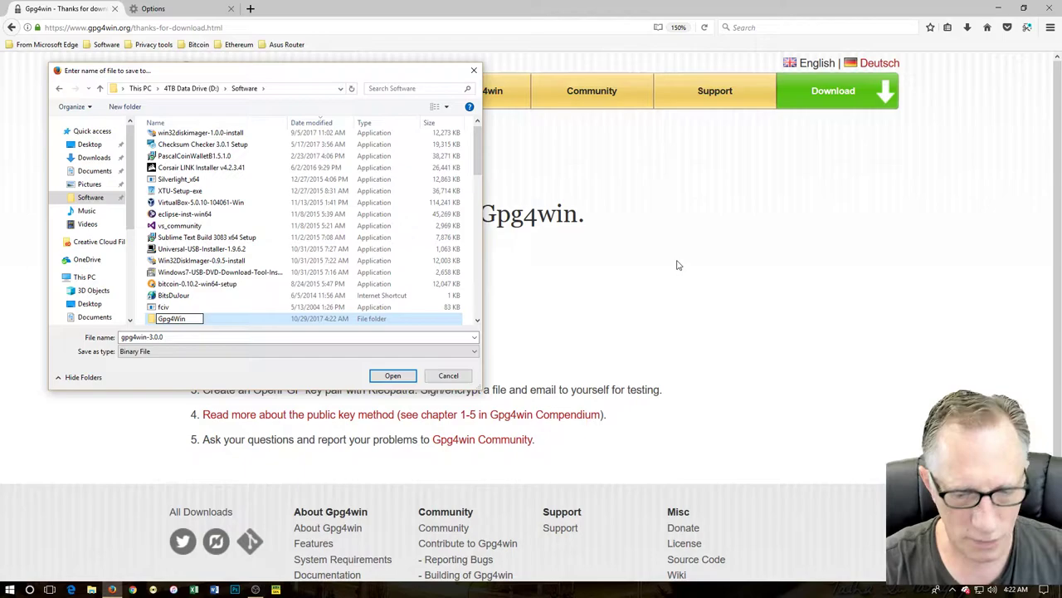
pyautogui.doubleClick(172, 318)
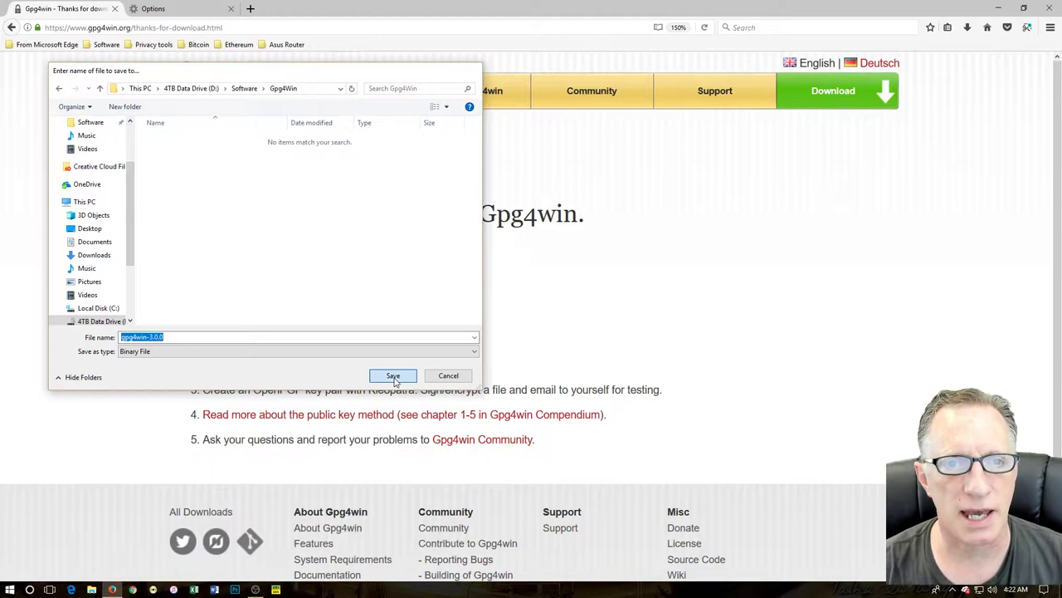
pyautogui.click(393, 375)
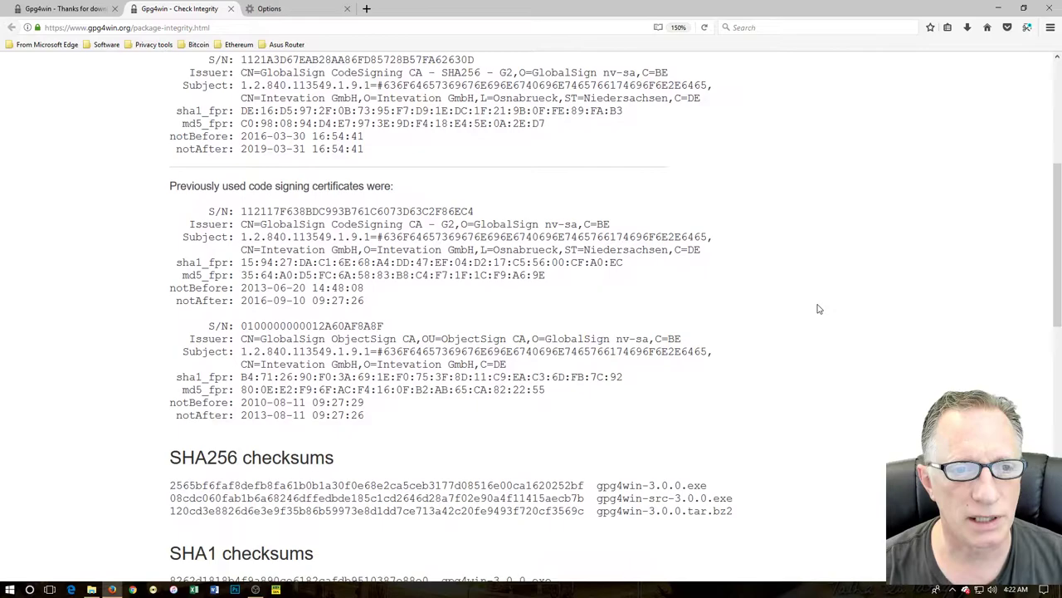
# Scroll the integrity page down to the SHA256 checksum for gpg4win-3.0.0.exe.
pyautogui.scroll(-3)
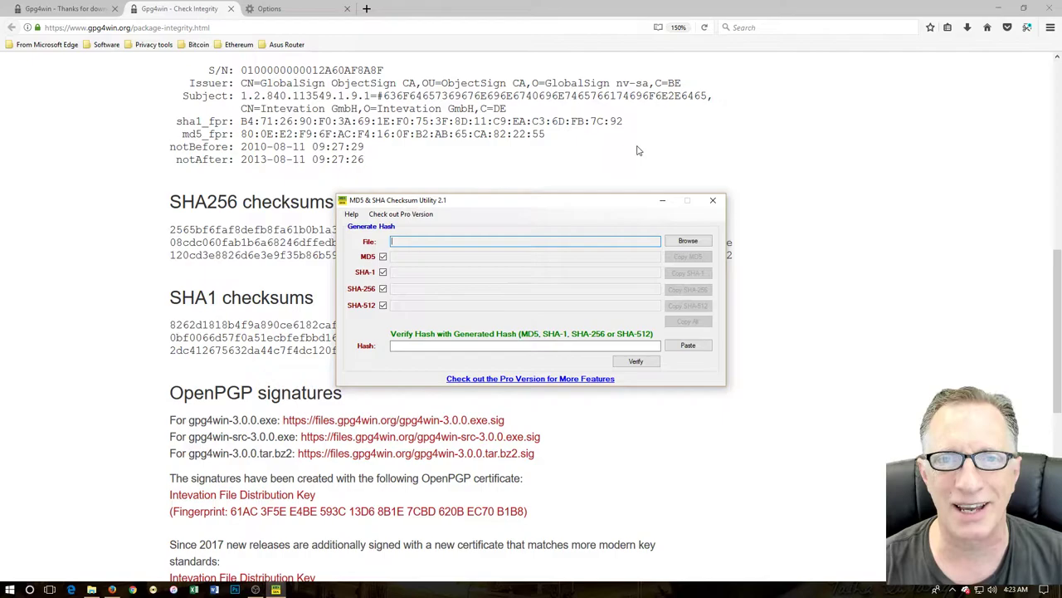
# Load gpg4win-3.0.0.exe from D:\Software\Gpg4Win into the checksum utility to compute its hashes.
pyautogui.click(687, 241)
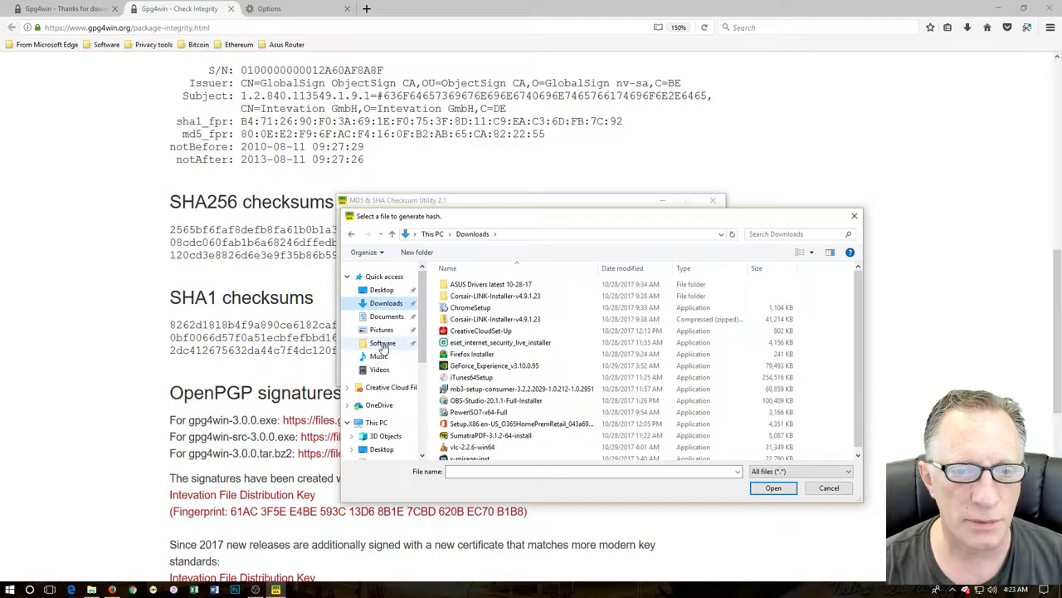
pyautogui.click(383, 343)
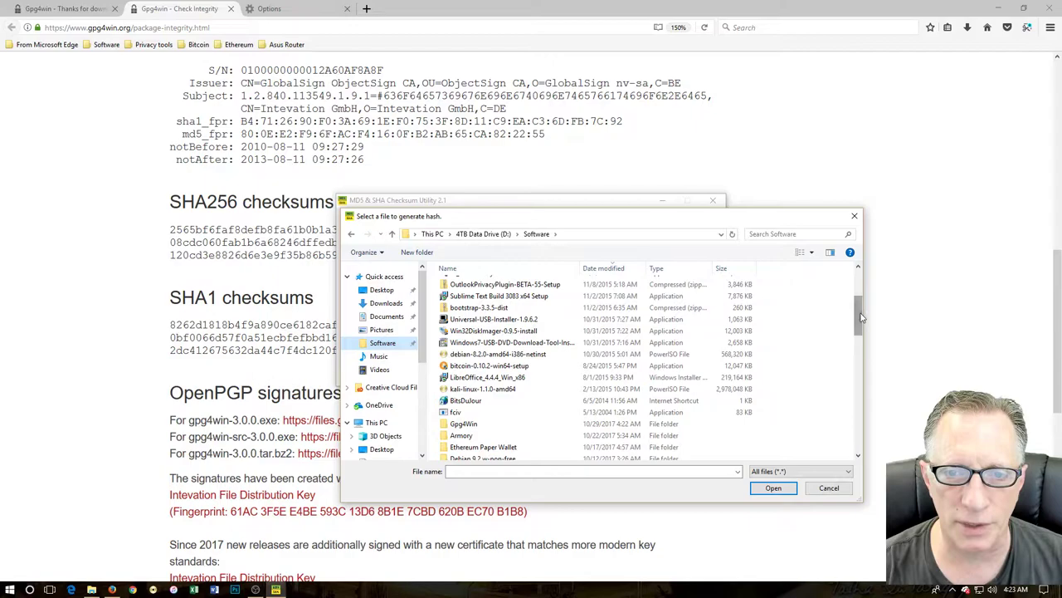
pyautogui.scroll(-3)
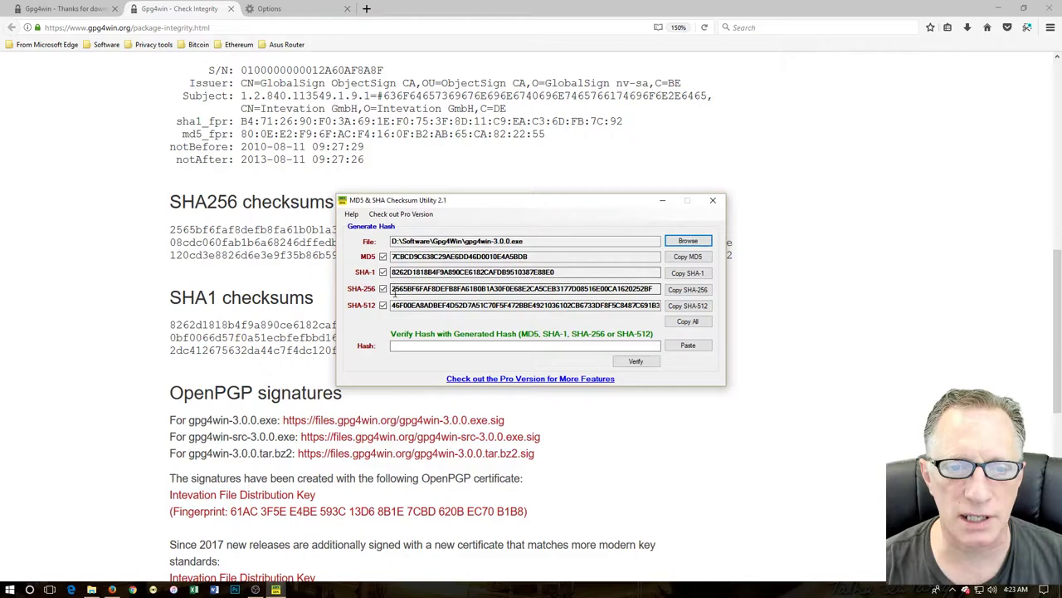
# Paste the SHA-256 hash into the Hash field, verify it matches, and close the utility.
pyautogui.tripleClick(524, 288)
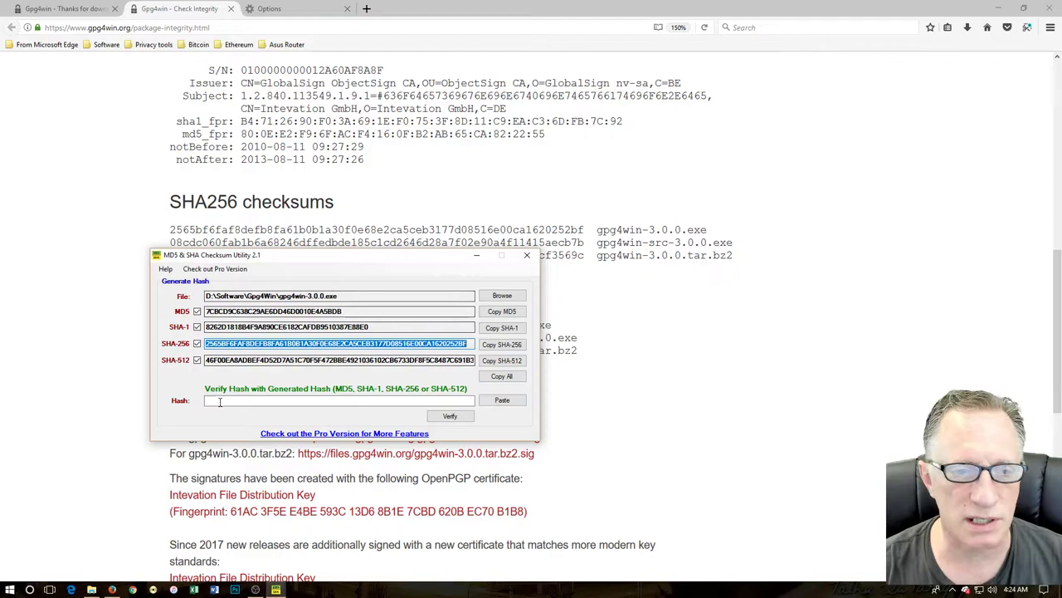
pyautogui.click(450, 415)
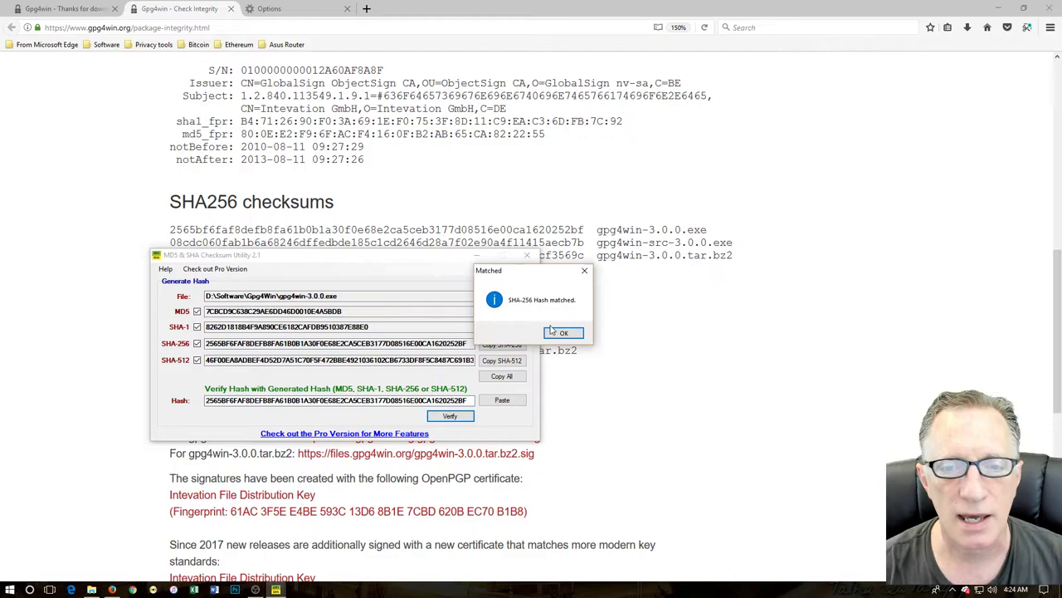
pyautogui.click(564, 332)
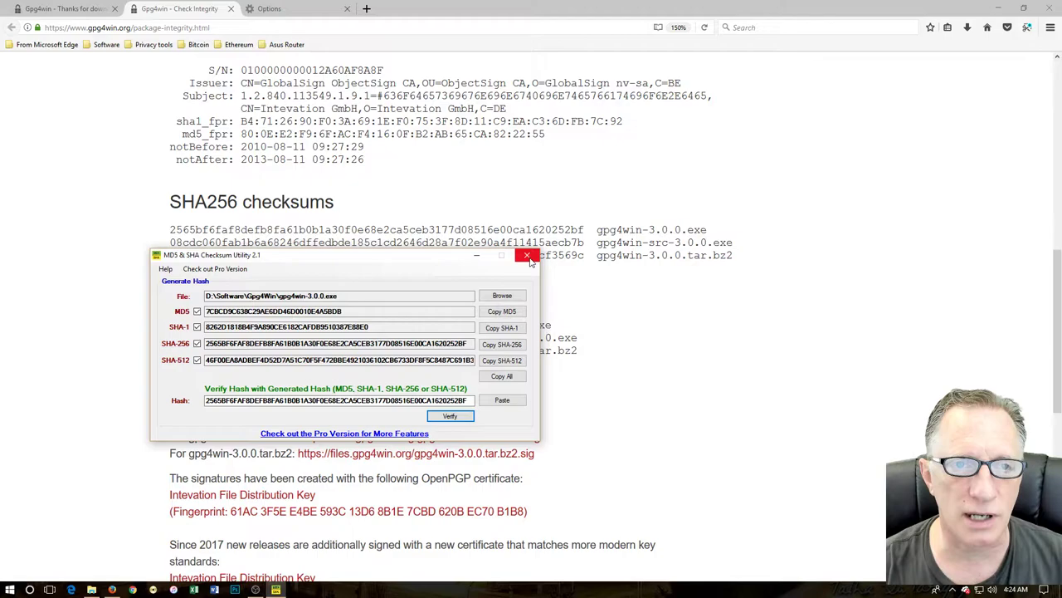
pyautogui.click(527, 255)
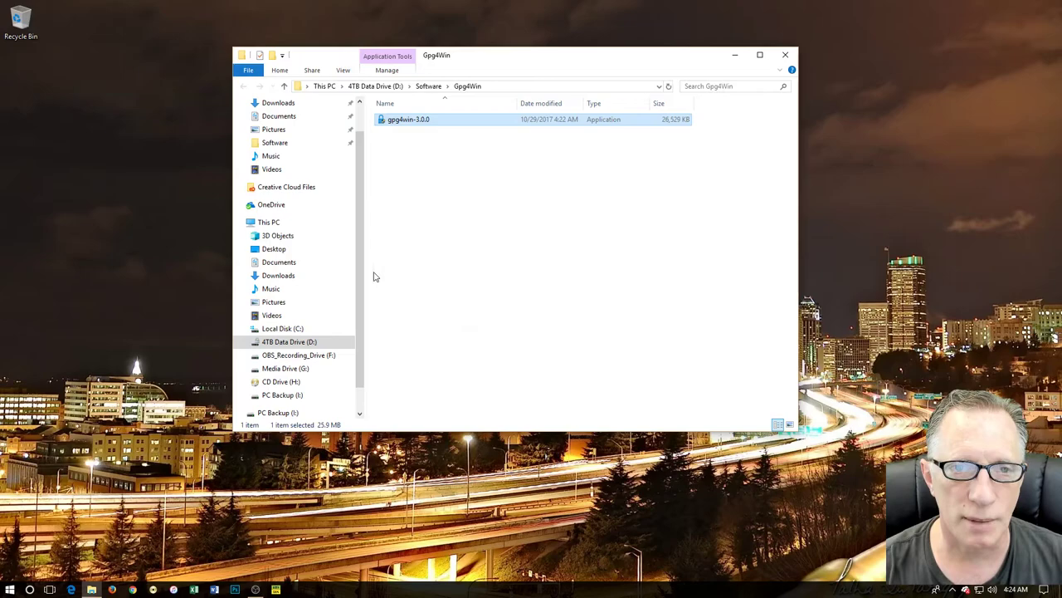
# Run gpg4win-3.0.0 from the Gpg4Win folder to start Gpg4win Setup.
pyautogui.doubleClick(408, 118)
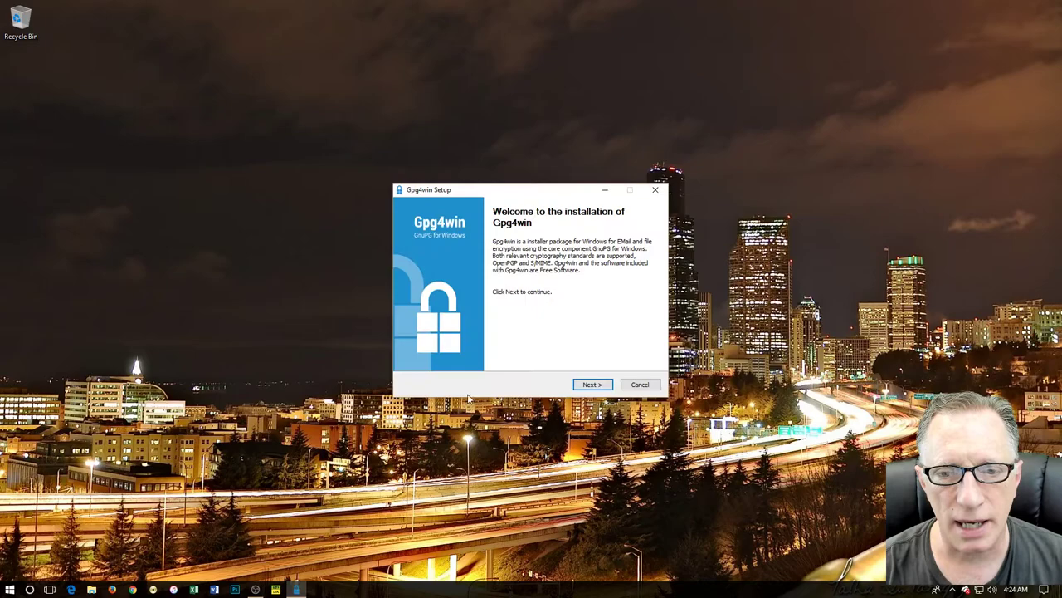
# Install Gpg4win with GPA included, opting to reboot manually later, and finish setup.
pyautogui.click(592, 383)
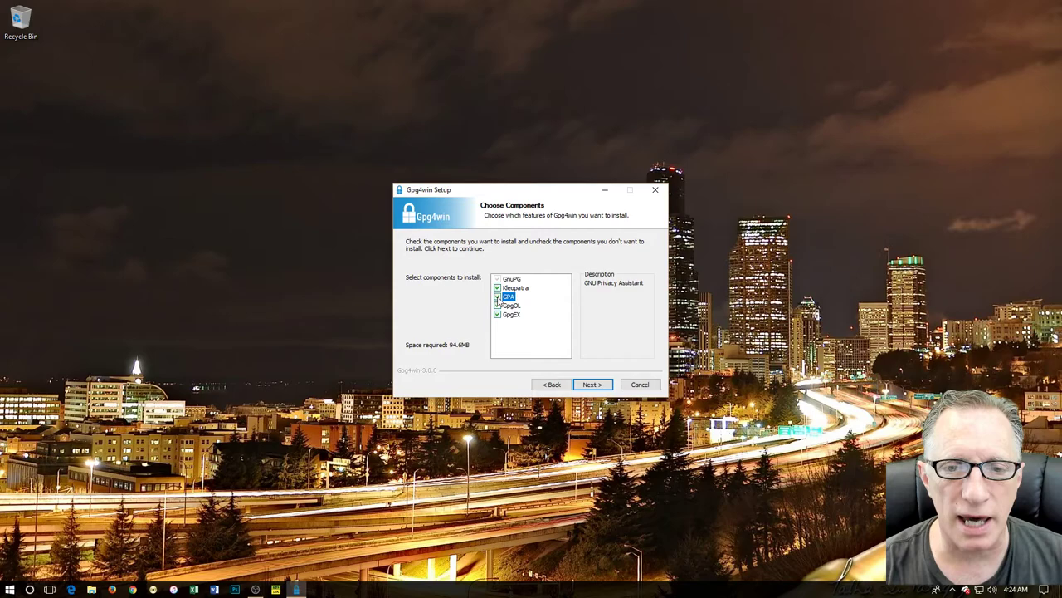
pyautogui.click(592, 383)
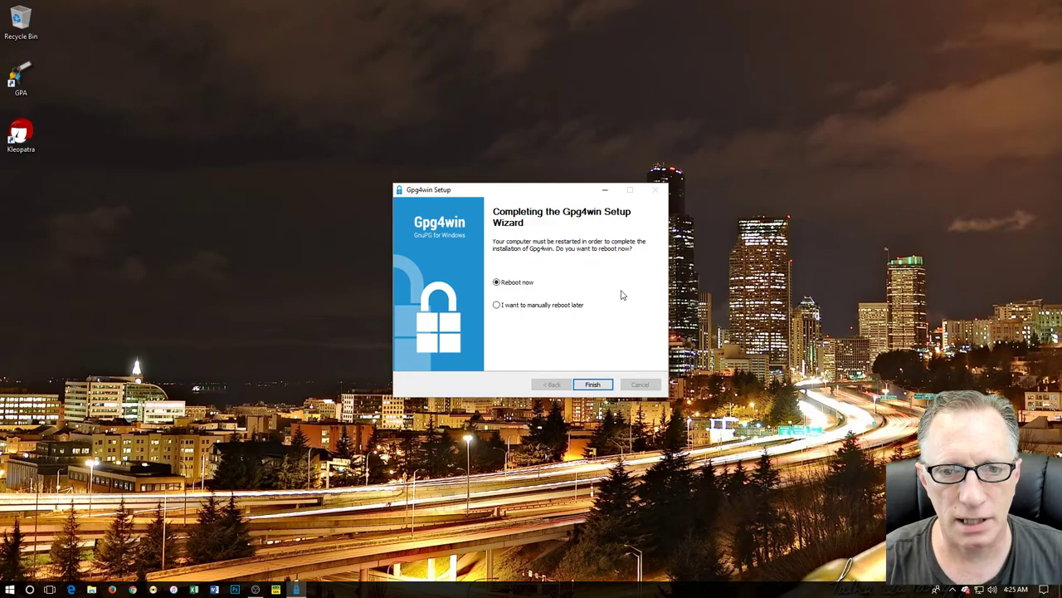
pyautogui.click(497, 305)
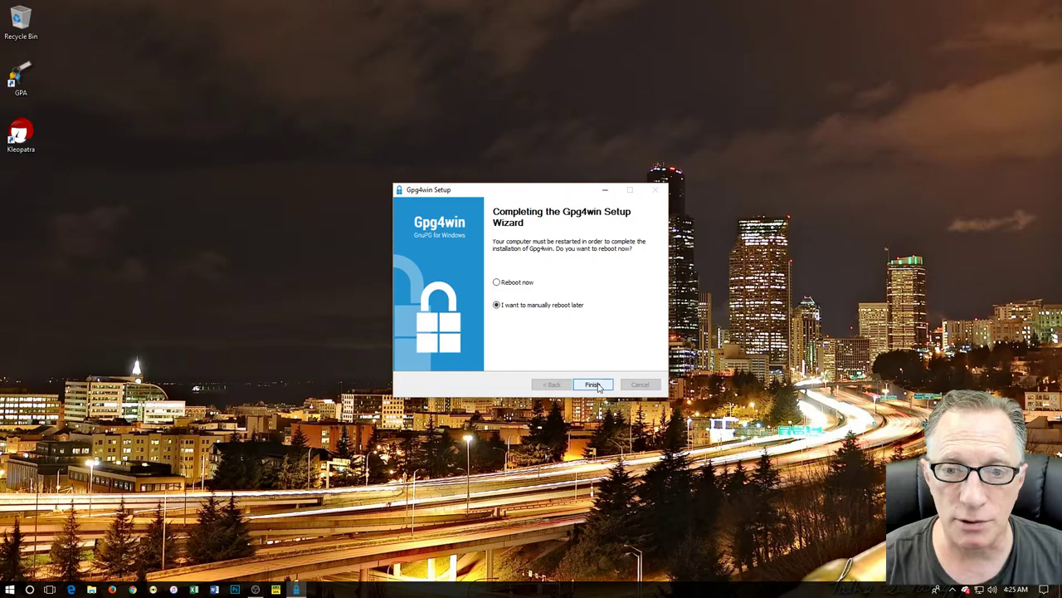
pyautogui.click(592, 383)
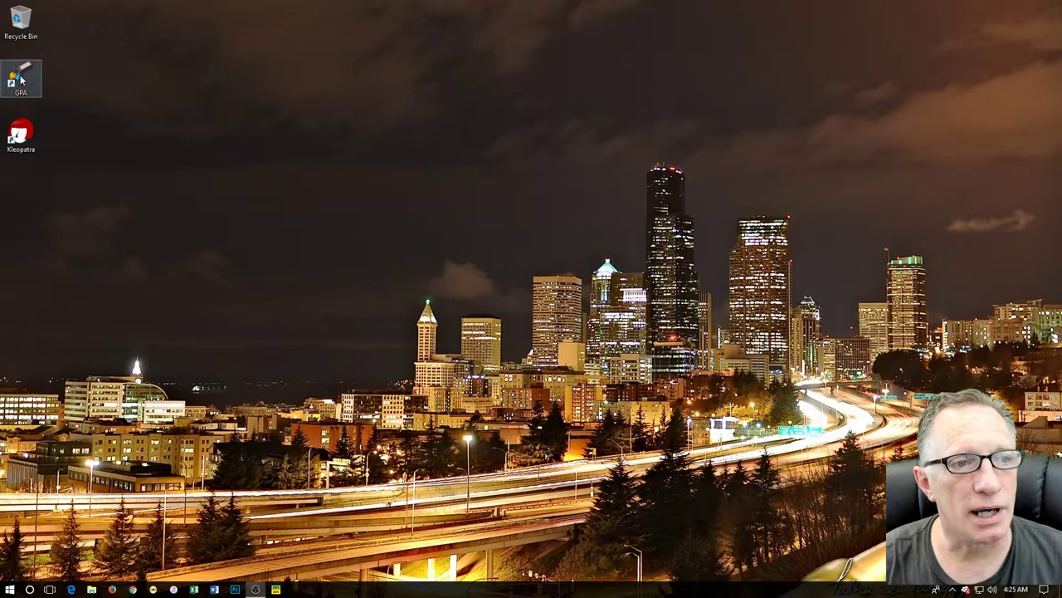
# Open context menus on the GPA shortcut and Recycle Bin, then dismiss them.
pyautogui.rightClick(19, 135)
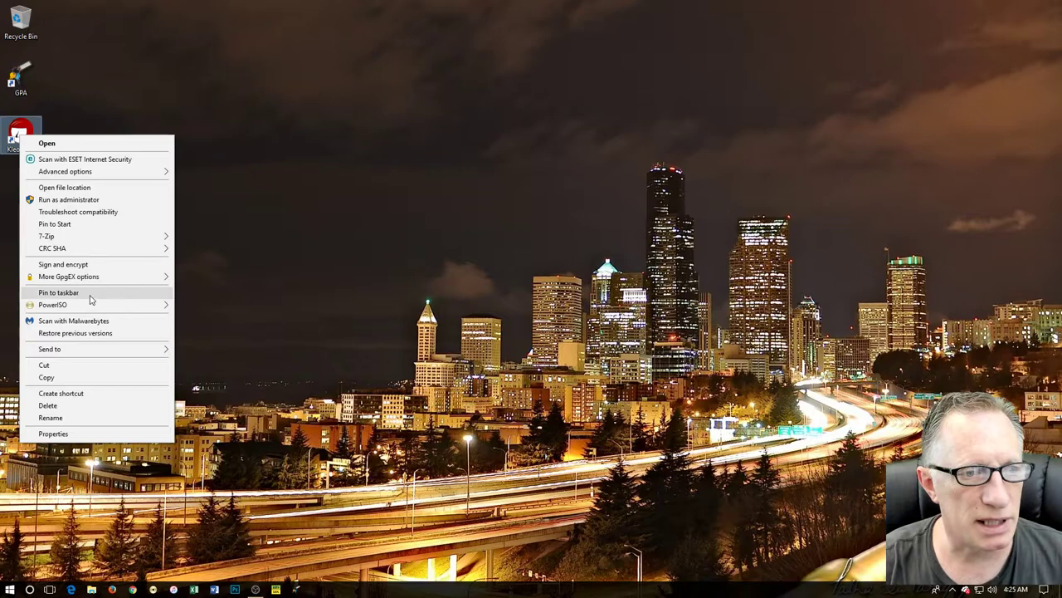
pyautogui.rightClick(21, 21)
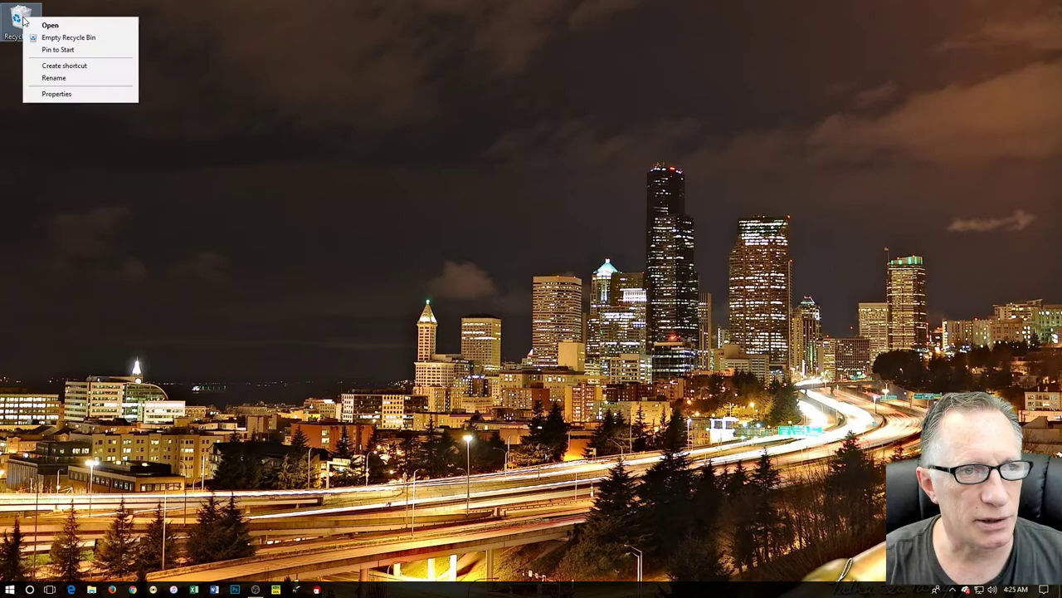
pyautogui.click(518, 412)
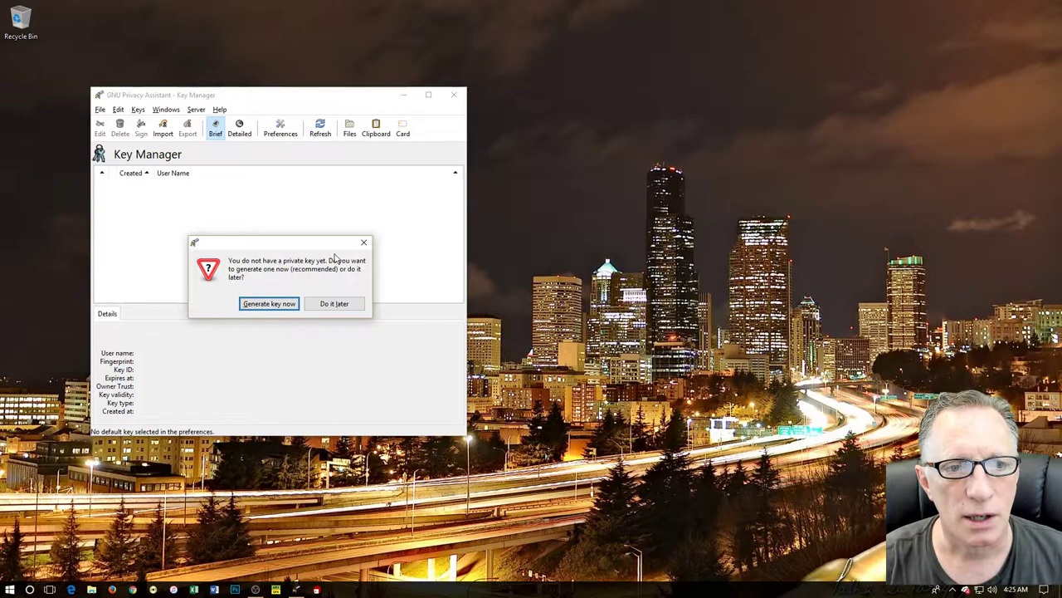
# Dismiss the private-key prompt with 'Do it later', leaving the empty Key Manager open.
pyautogui.click(333, 303)
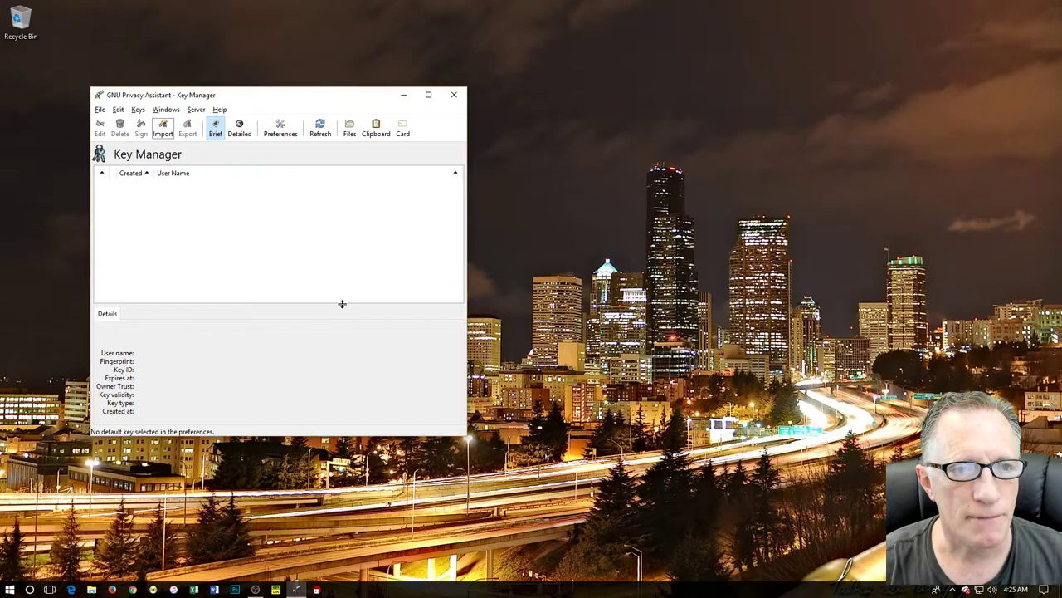